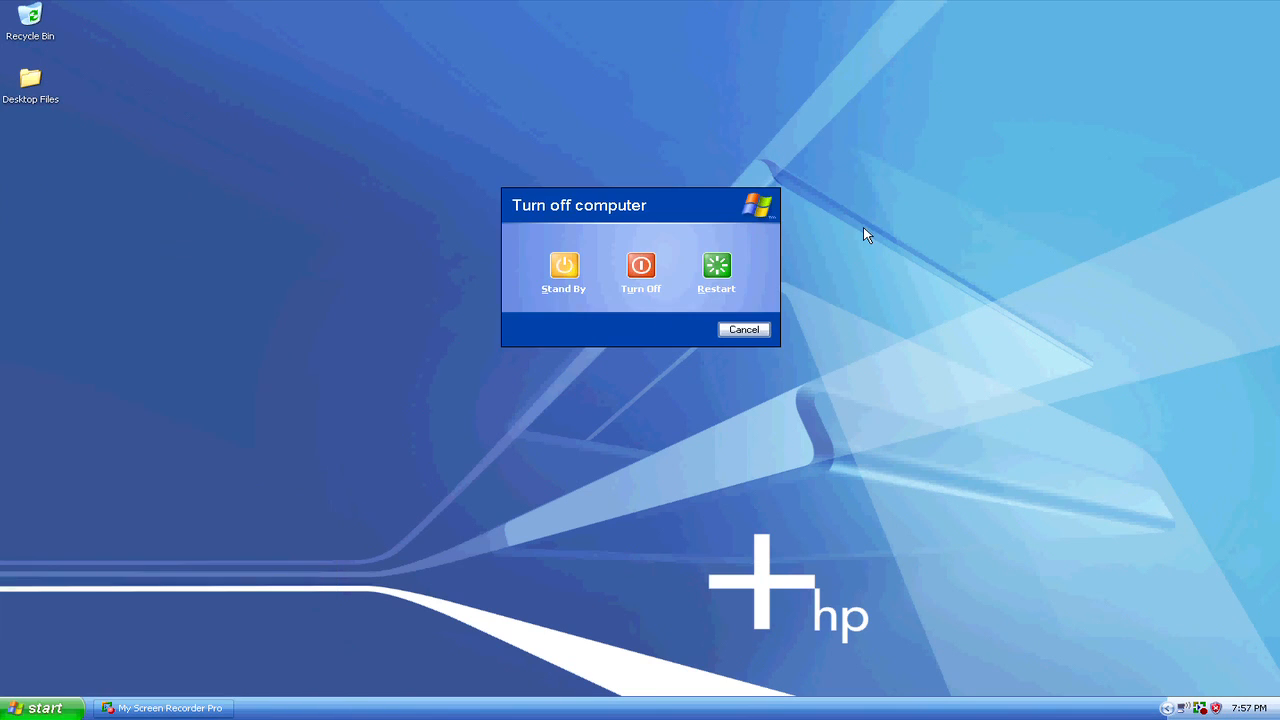
pyautogui.moveTo(678, 284)
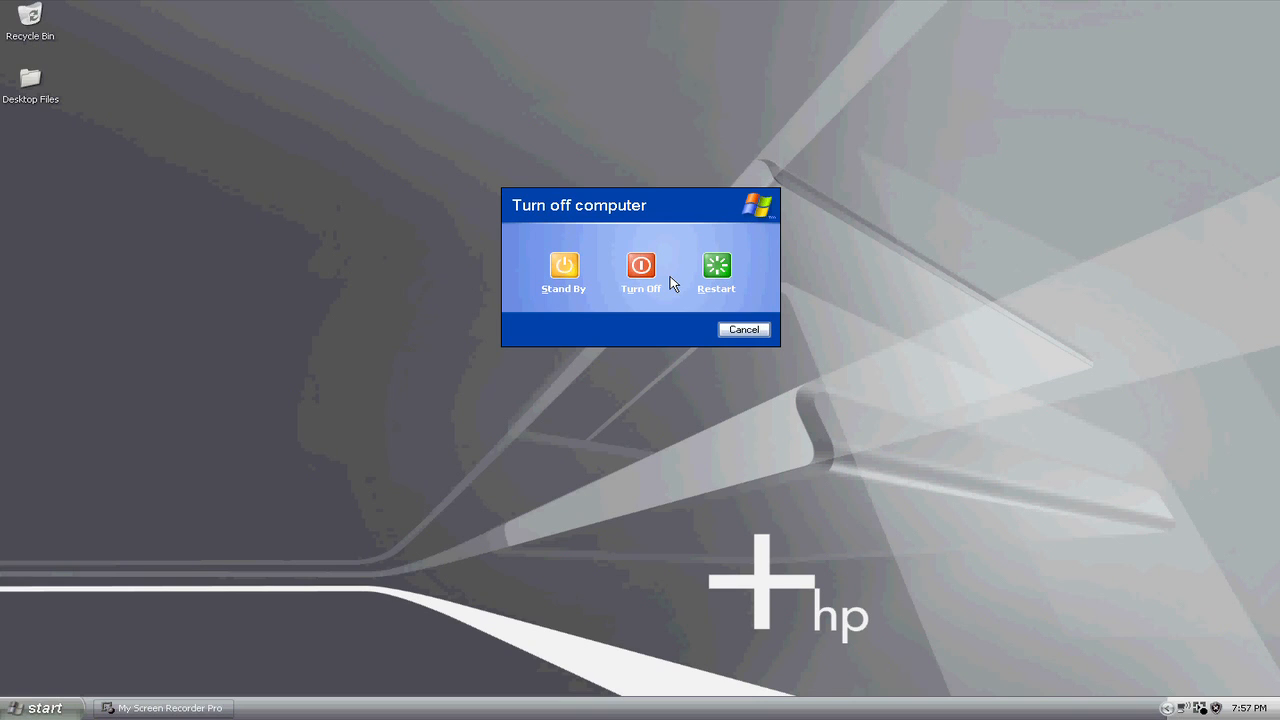
pyautogui.moveTo(278, 564)
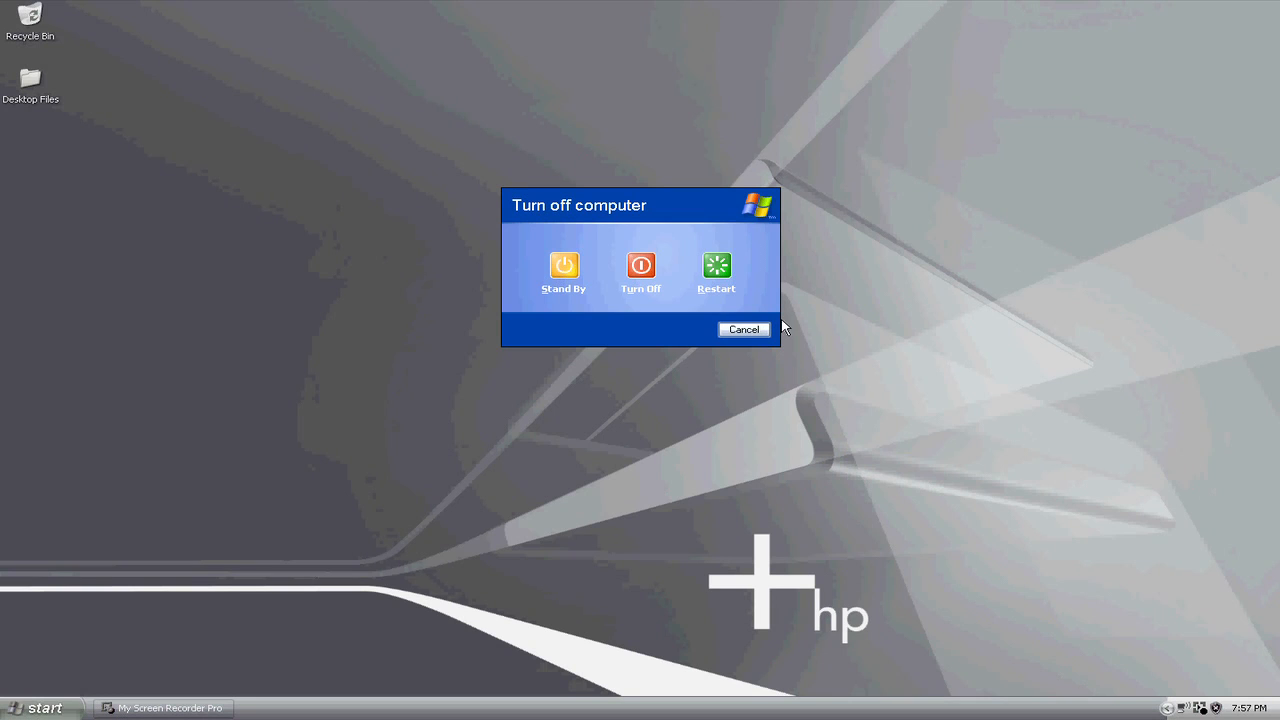
# Cancel the Turn off computer dialog and return to the desktop without shutting down.
pyautogui.click(744, 328)
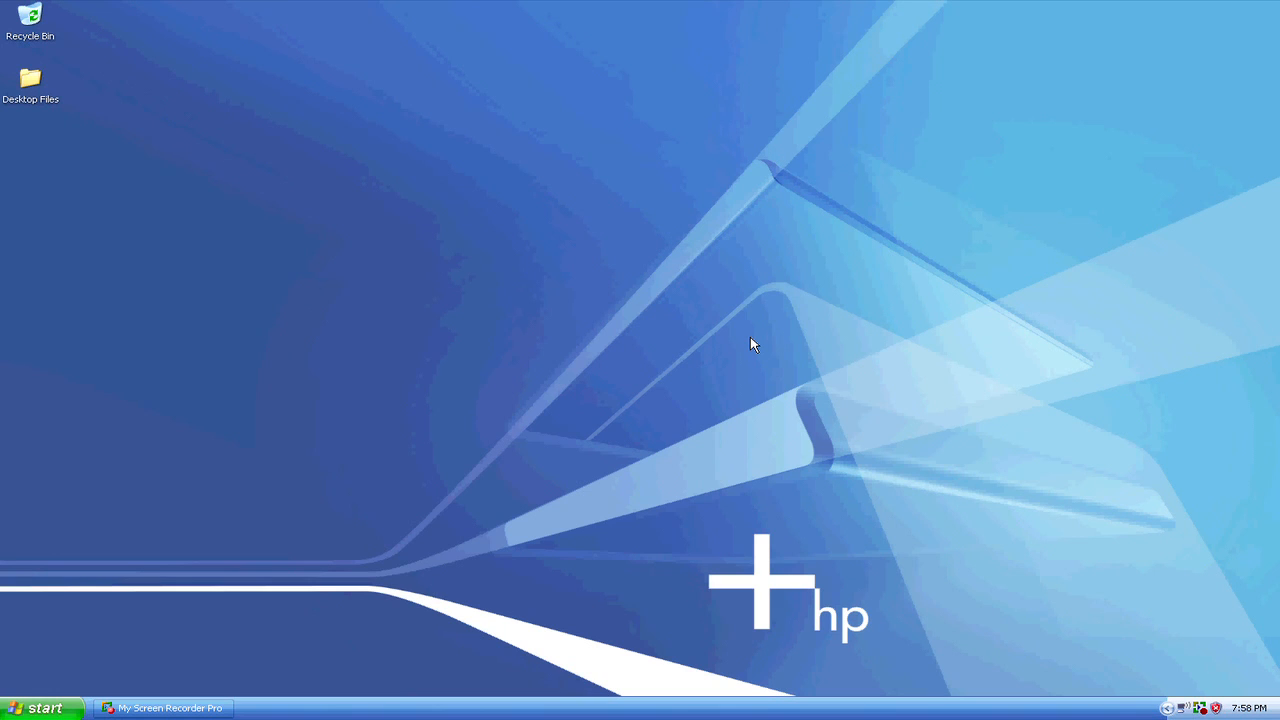
pyautogui.moveTo(202, 586)
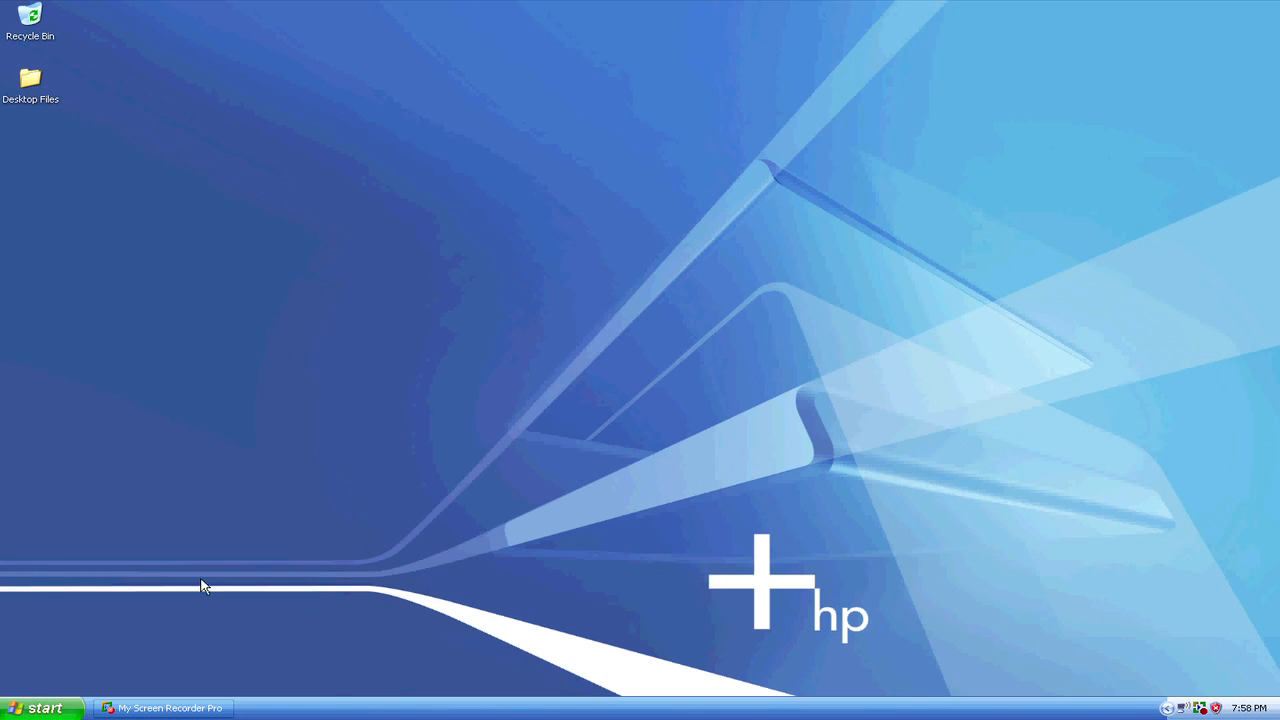